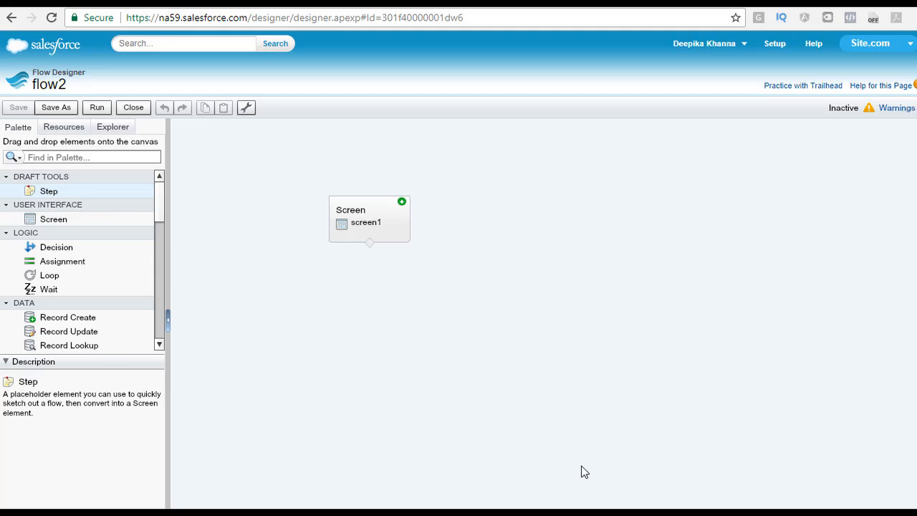
pyautogui.moveTo(599, 479)
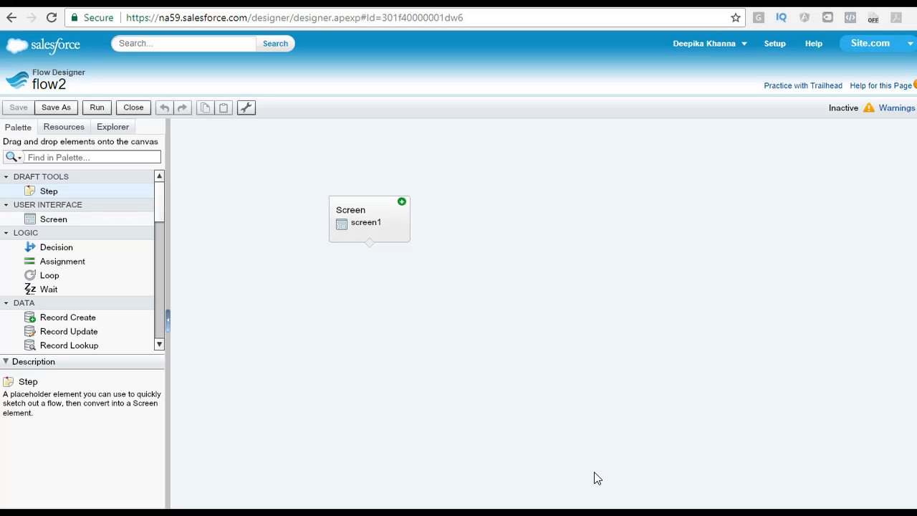
pyautogui.moveTo(616, 487)
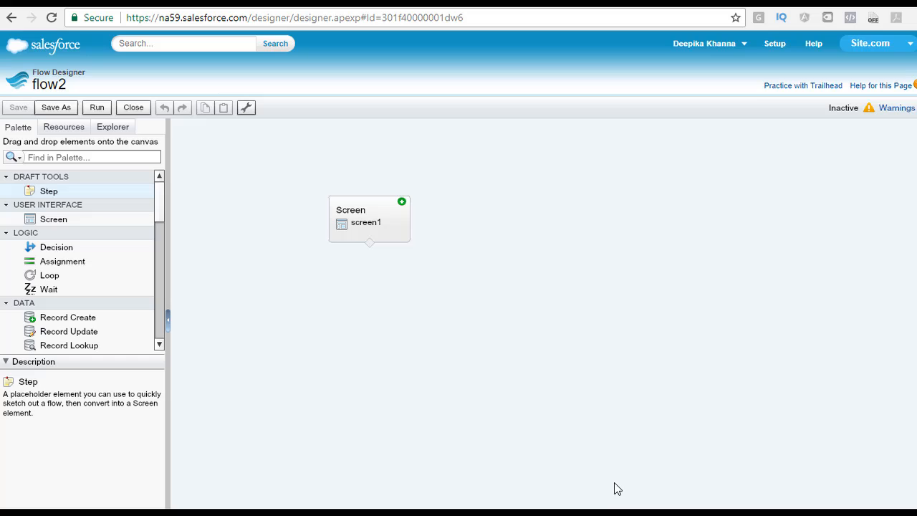
pyautogui.moveTo(622, 490)
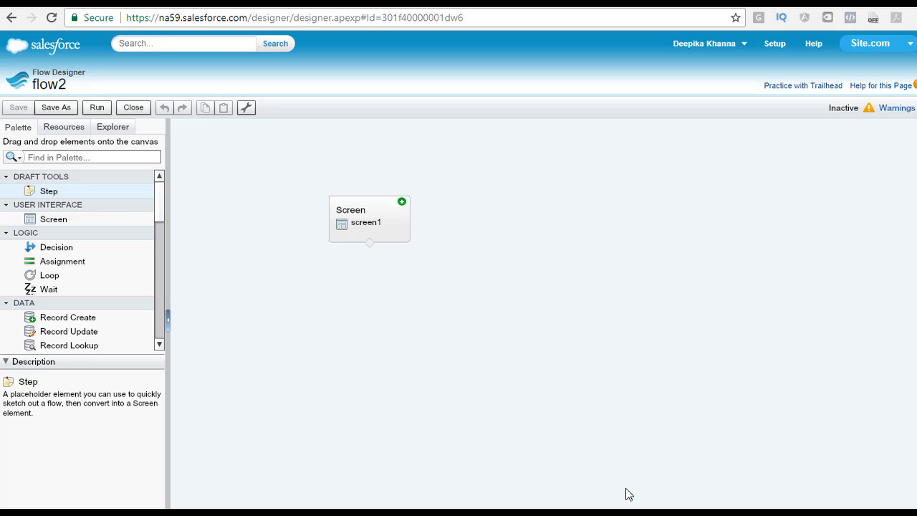
pyautogui.moveTo(634, 496)
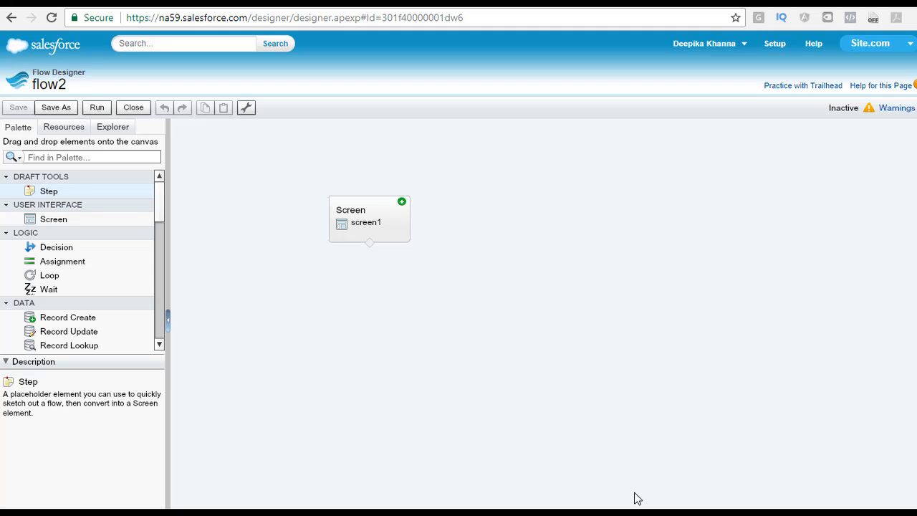
pyautogui.moveTo(410, 430)
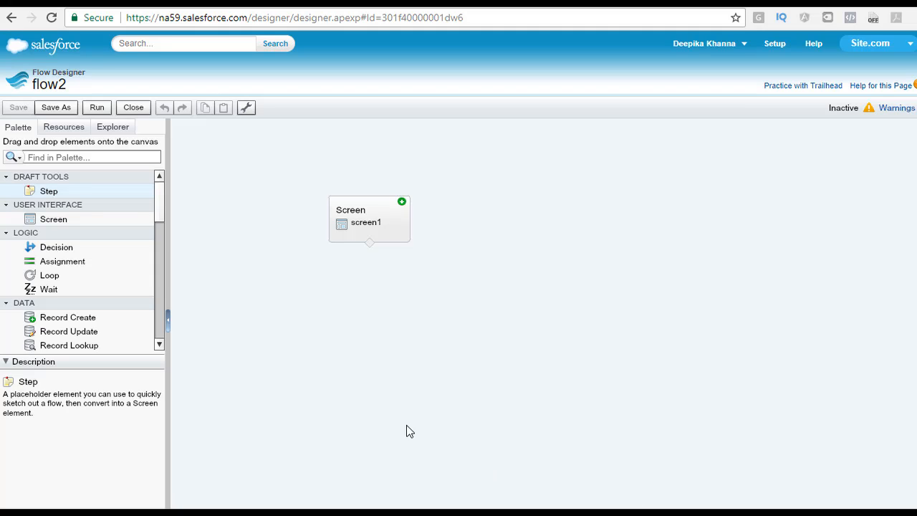
pyautogui.moveTo(45, 212)
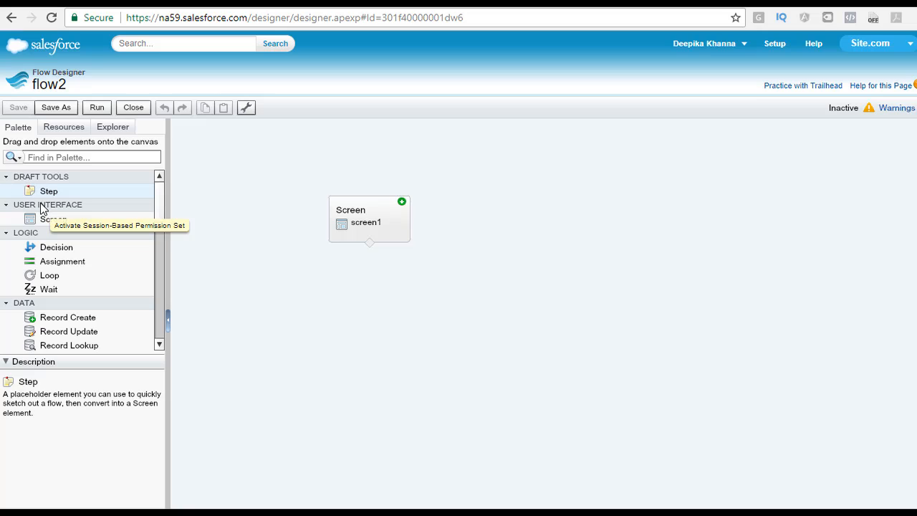
pyautogui.moveTo(21, 311)
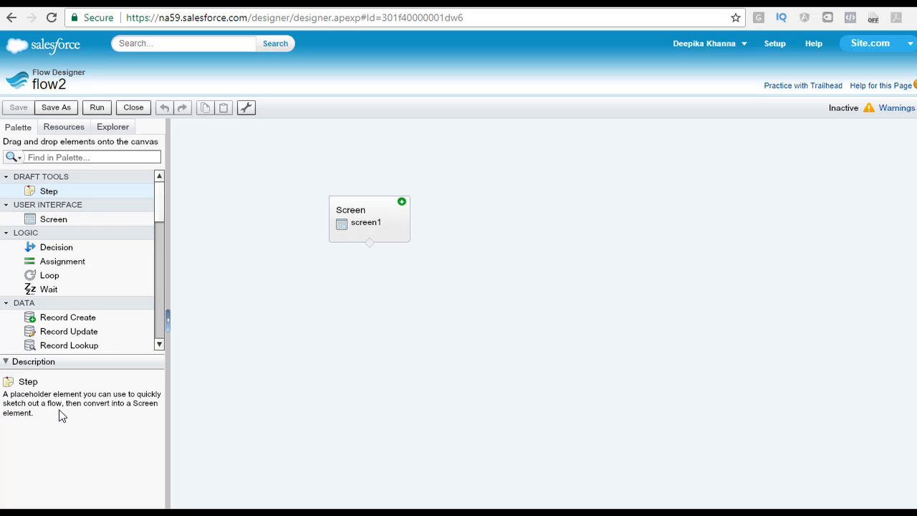
pyautogui.moveTo(40, 416)
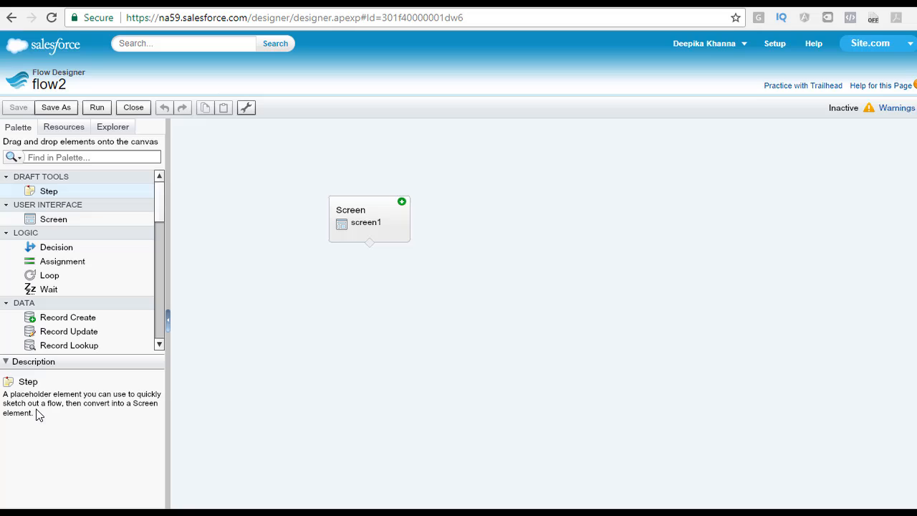
pyautogui.moveTo(146, 407)
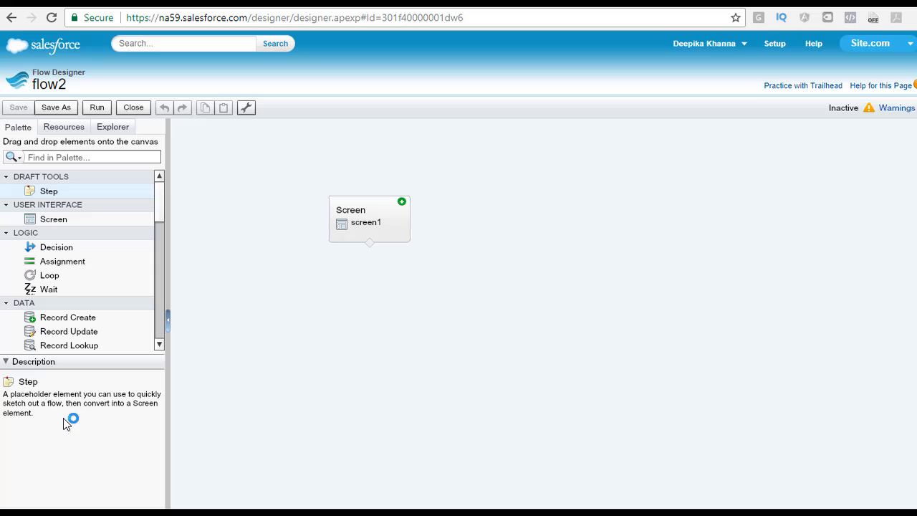
pyautogui.moveTo(46, 433)
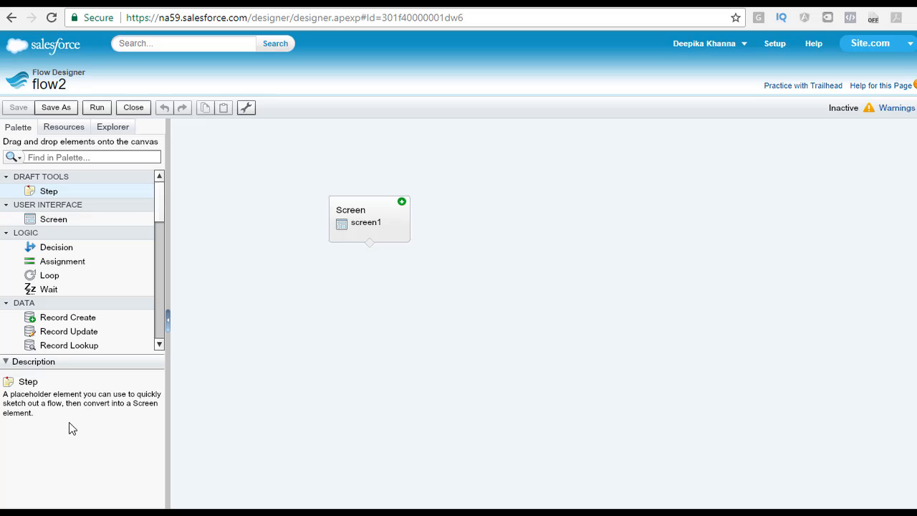
pyautogui.moveTo(98, 421)
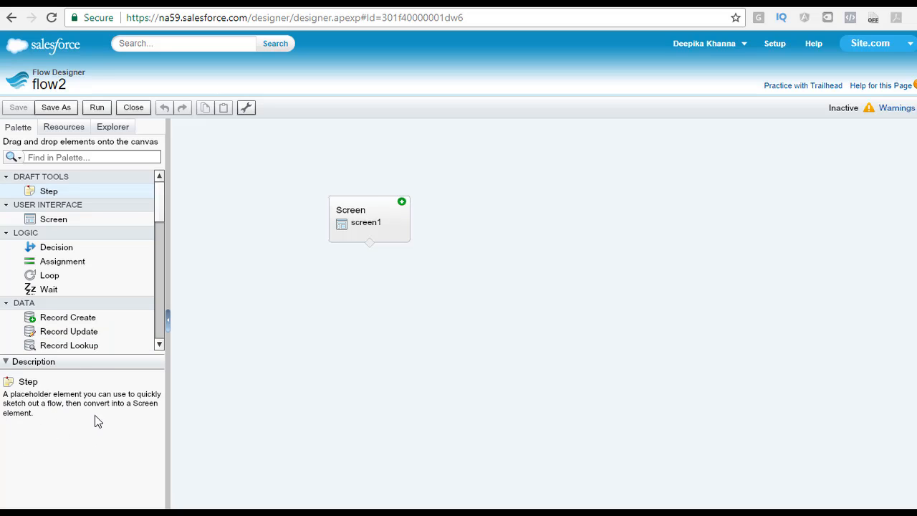
pyautogui.moveTo(338, 317)
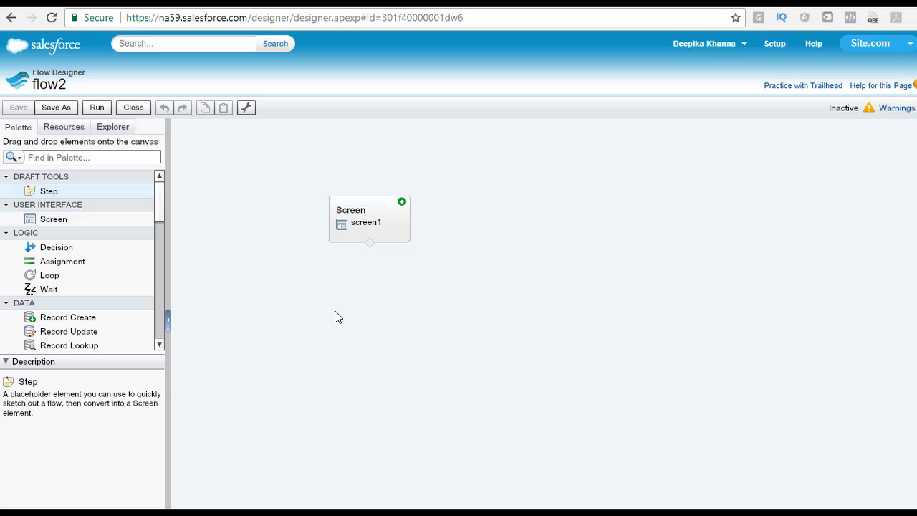
pyautogui.moveTo(328, 209)
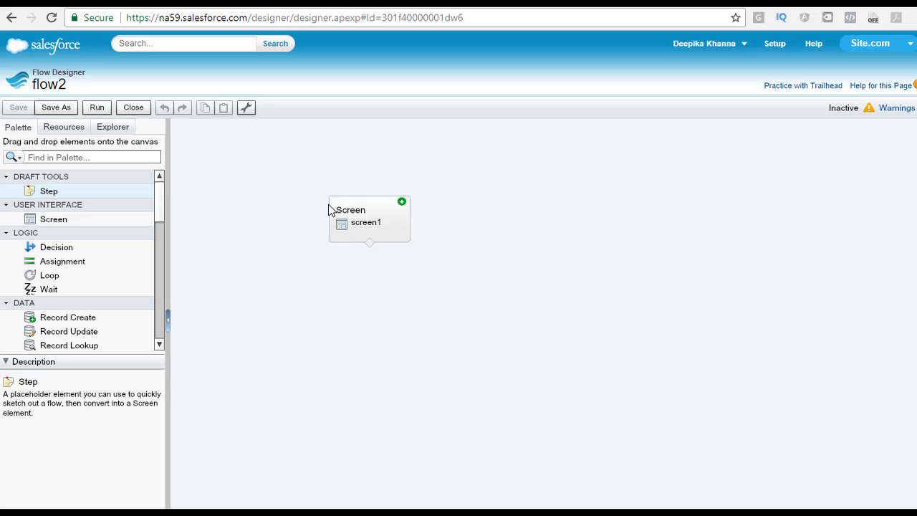
pyautogui.moveTo(424, 395)
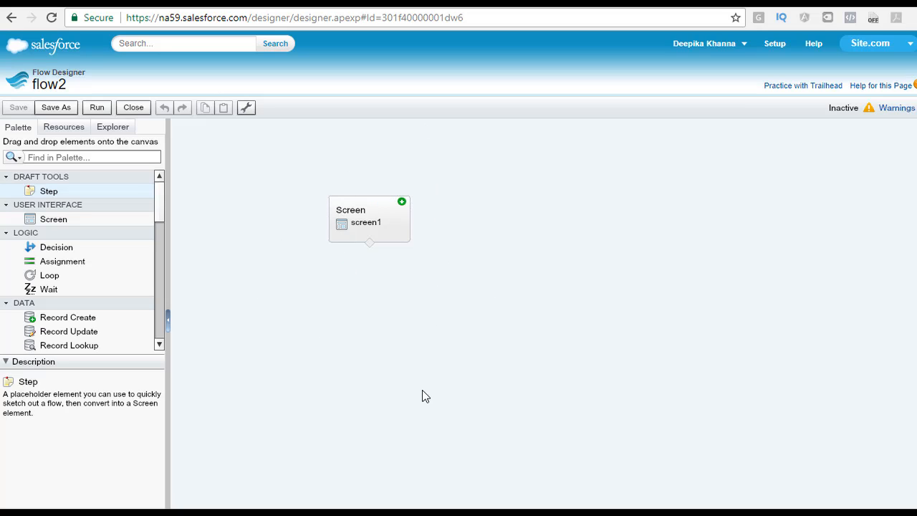
pyautogui.moveTo(441, 347)
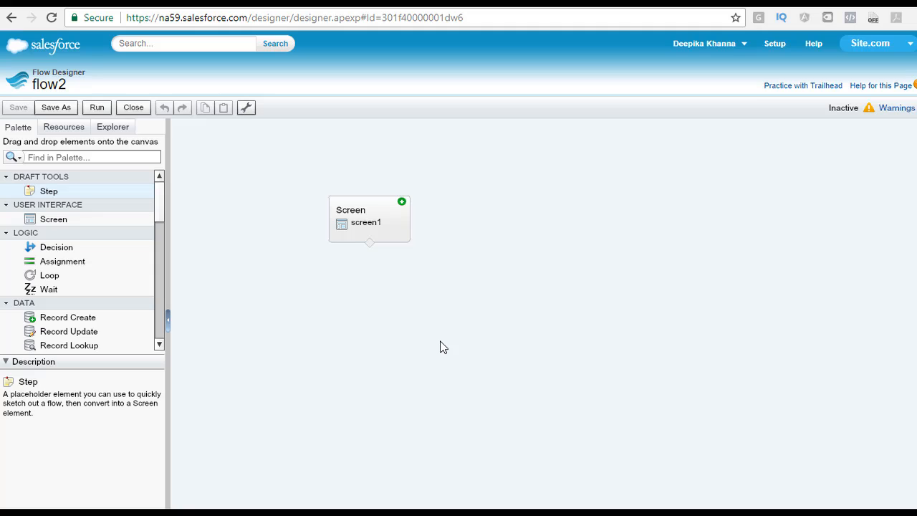
pyautogui.moveTo(359, 398)
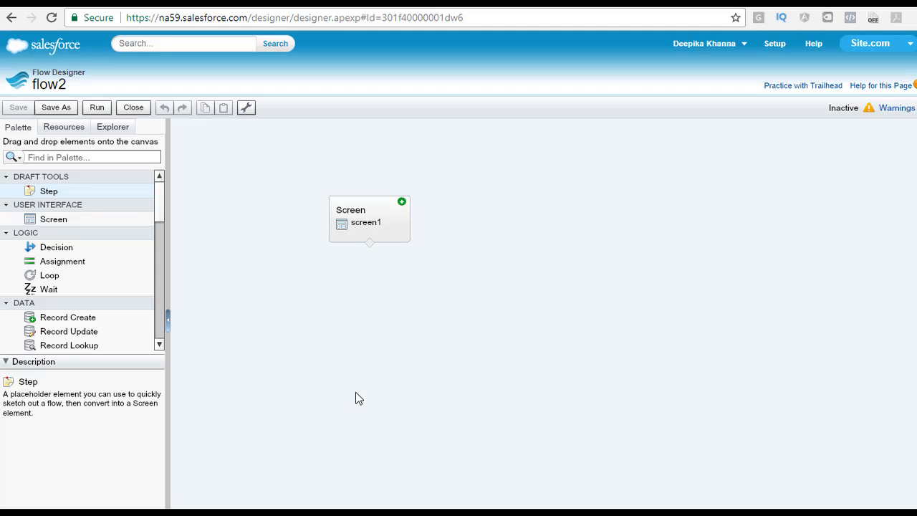
pyautogui.moveTo(64, 215)
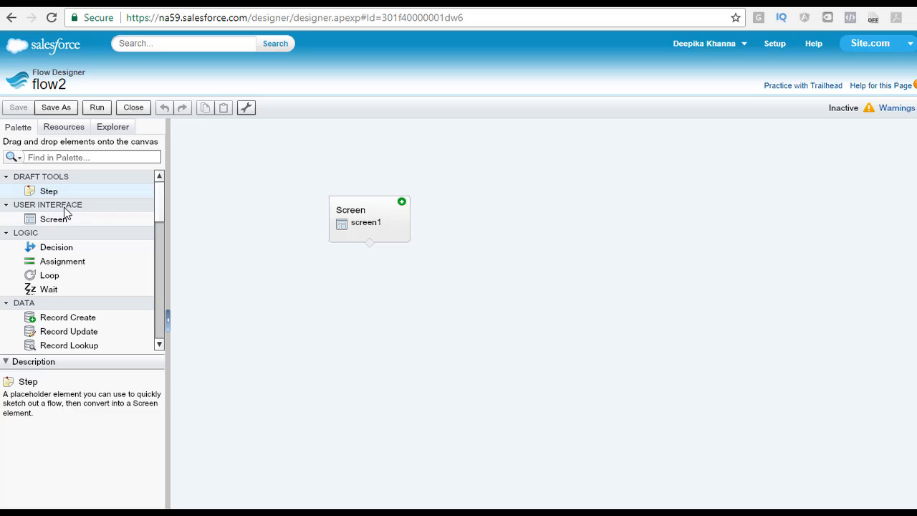
# Select Screen under User Interface to display the Screen element's description.
pyautogui.click(5, 204)
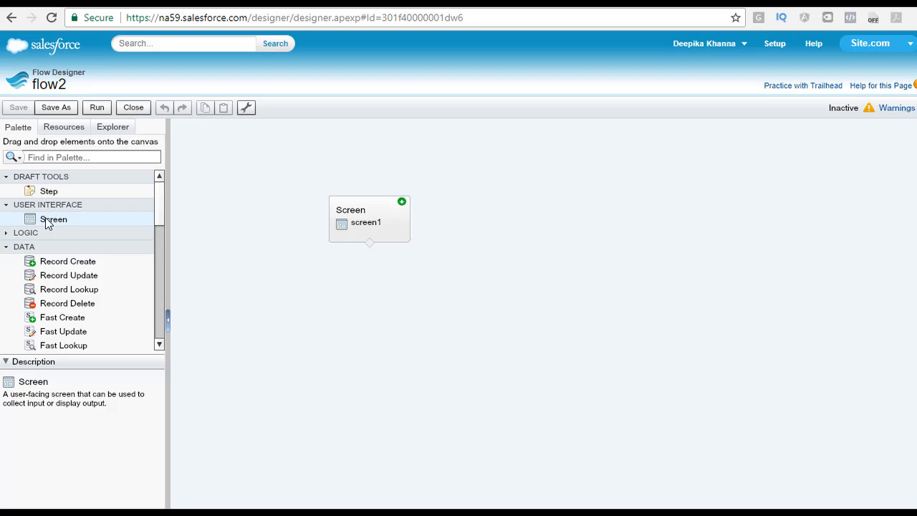
pyautogui.moveTo(55, 232)
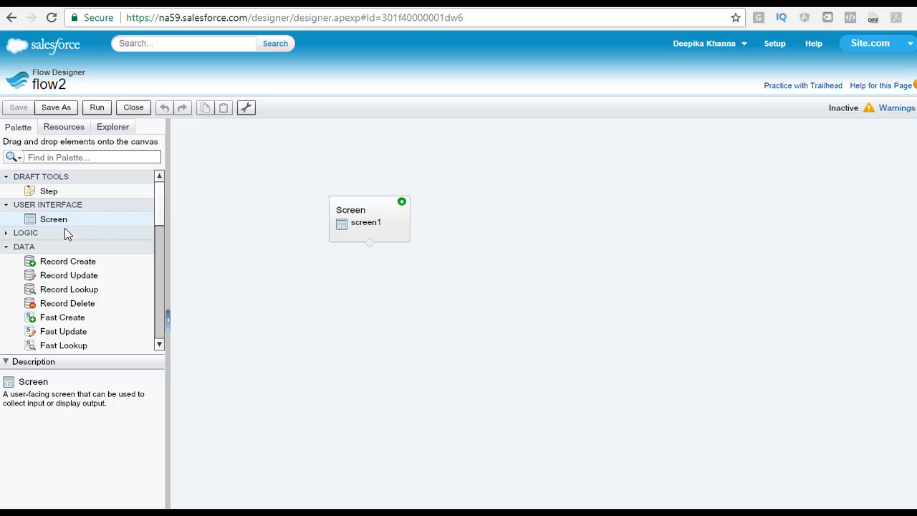
pyautogui.moveTo(85, 229)
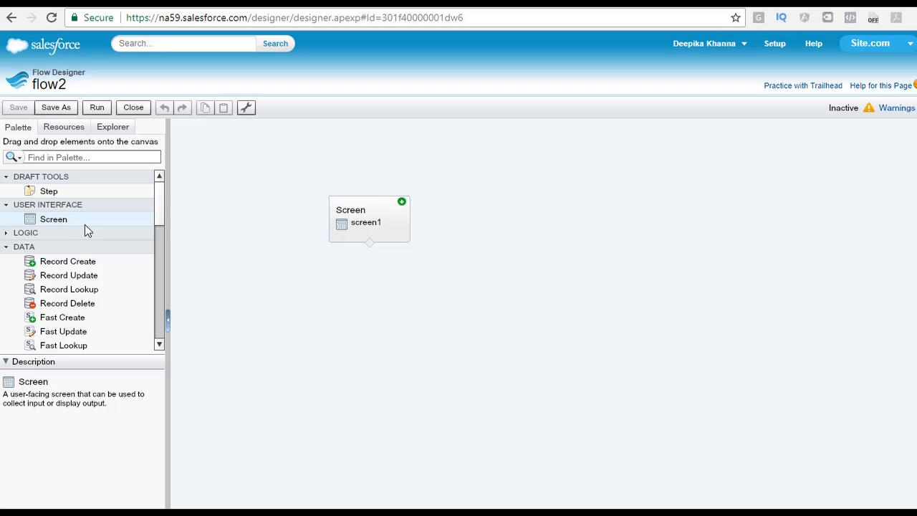
pyautogui.moveTo(137, 228)
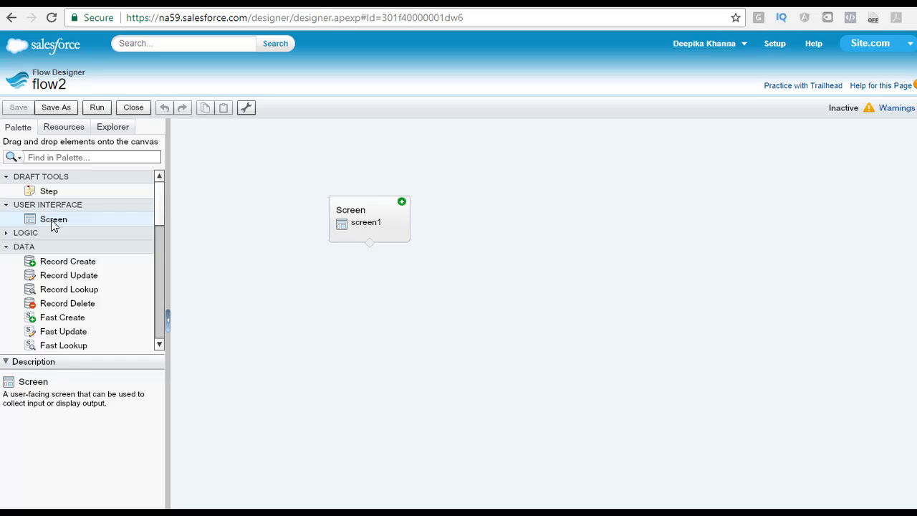
pyautogui.moveTo(53, 219)
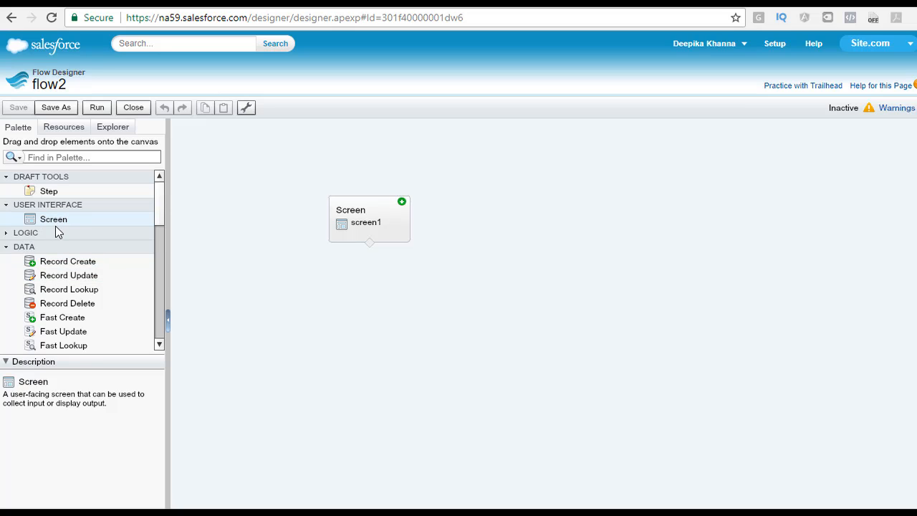
pyautogui.click(26, 232)
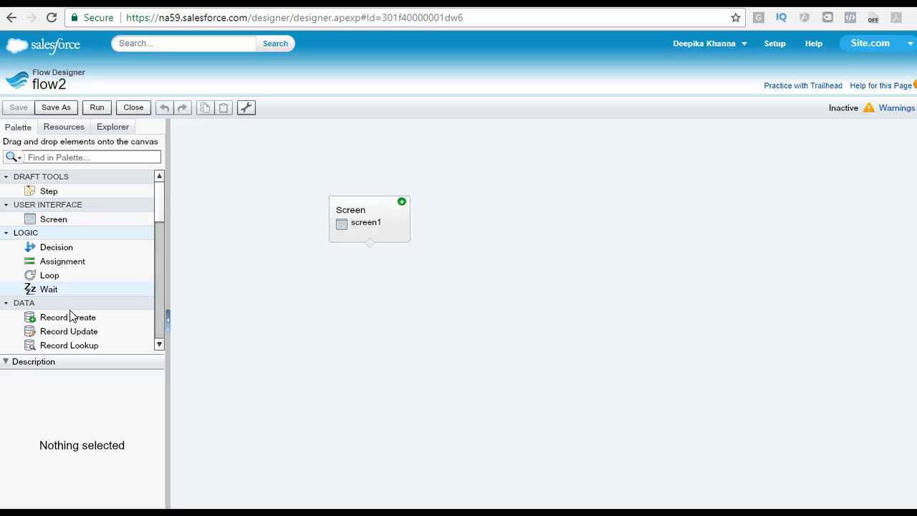
pyautogui.moveTo(63, 261)
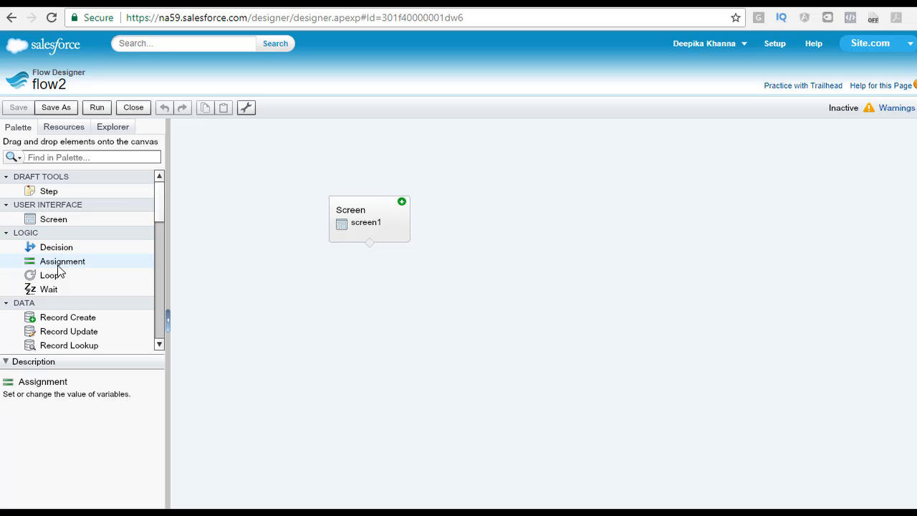
pyautogui.moveTo(48, 289)
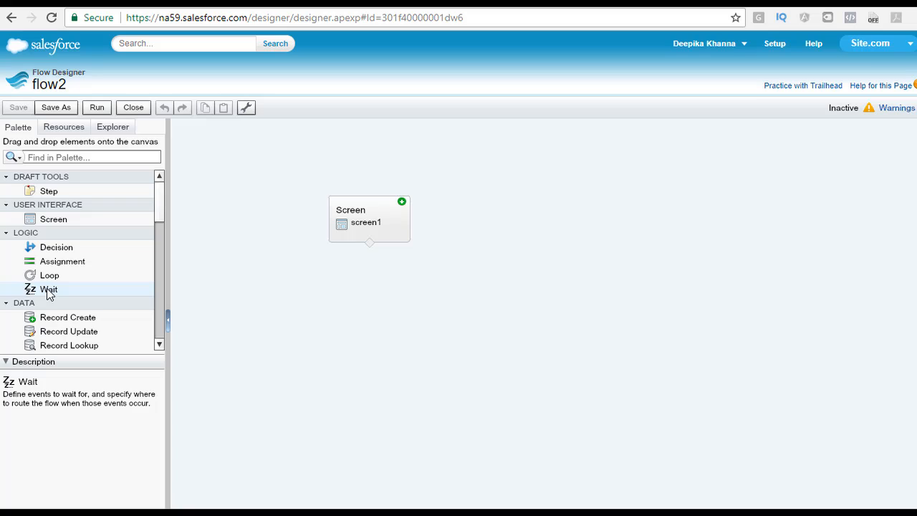
pyautogui.moveTo(52, 294)
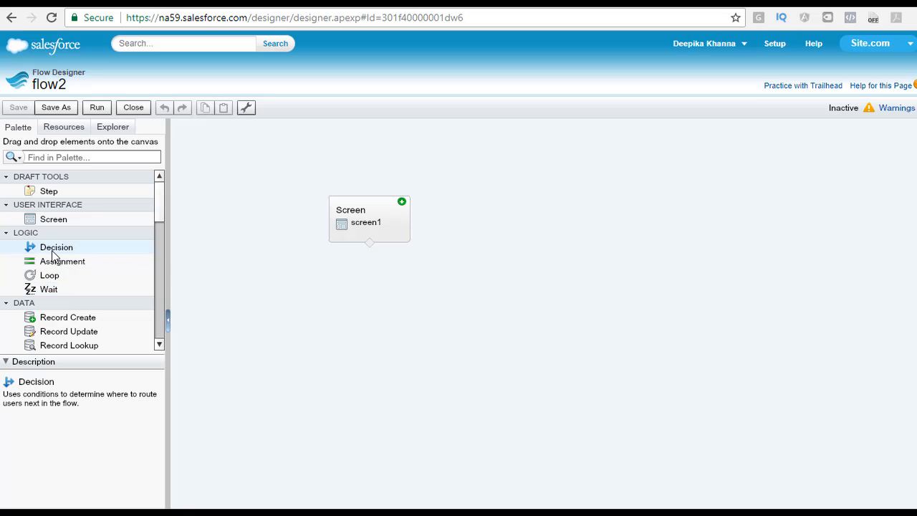
pyautogui.moveTo(56, 247)
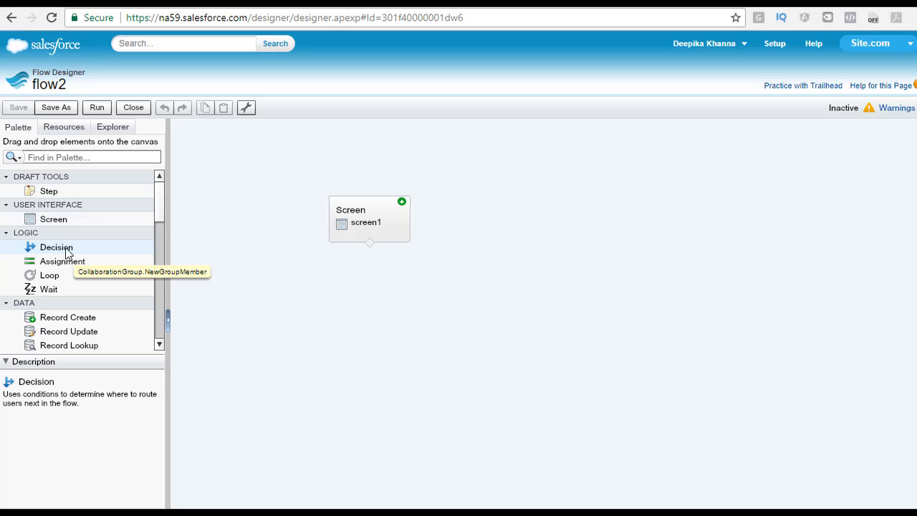
pyautogui.moveTo(109, 248)
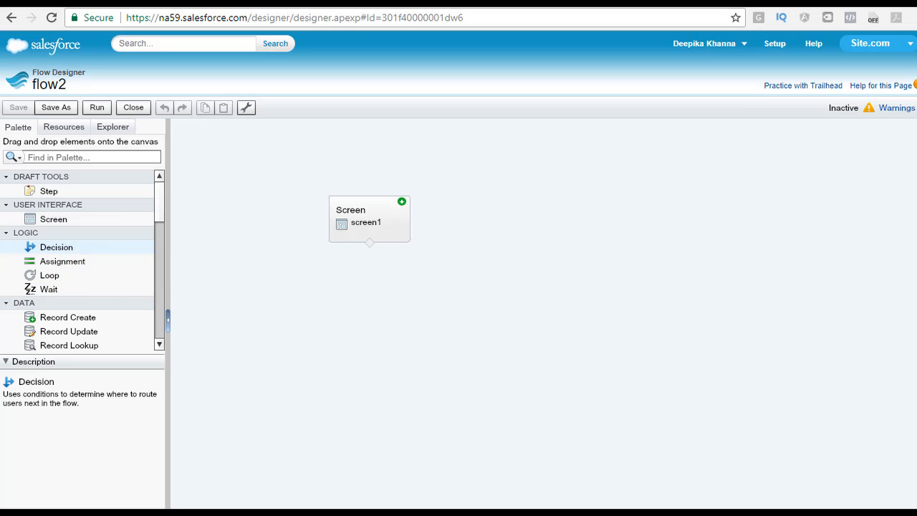
pyautogui.moveTo(57, 251)
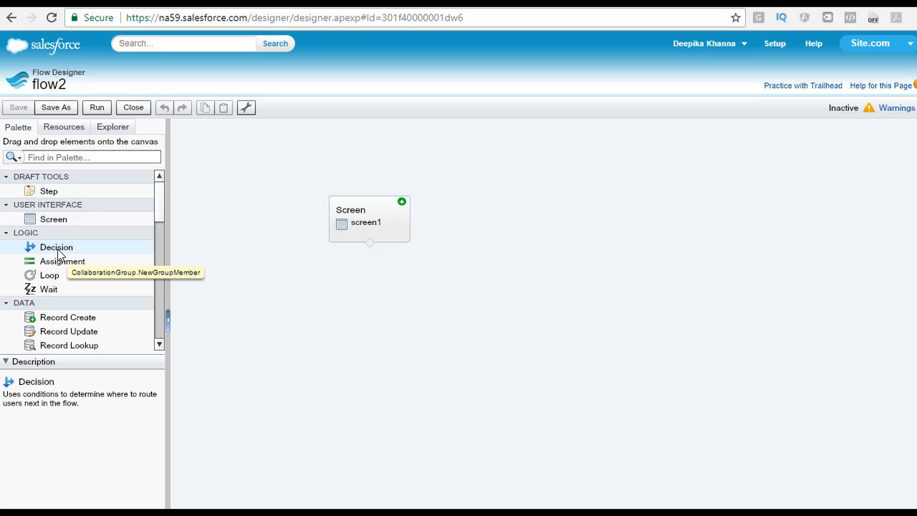
pyautogui.moveTo(61, 249)
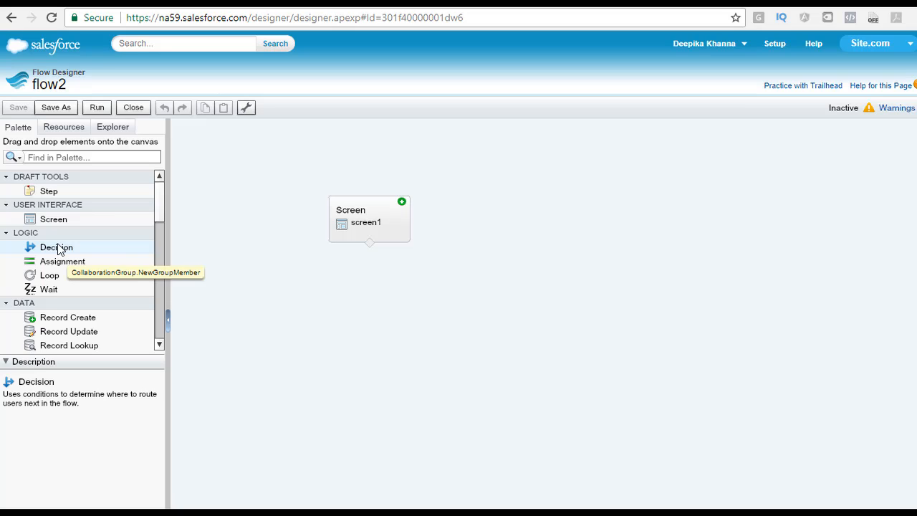
pyautogui.moveTo(75, 246)
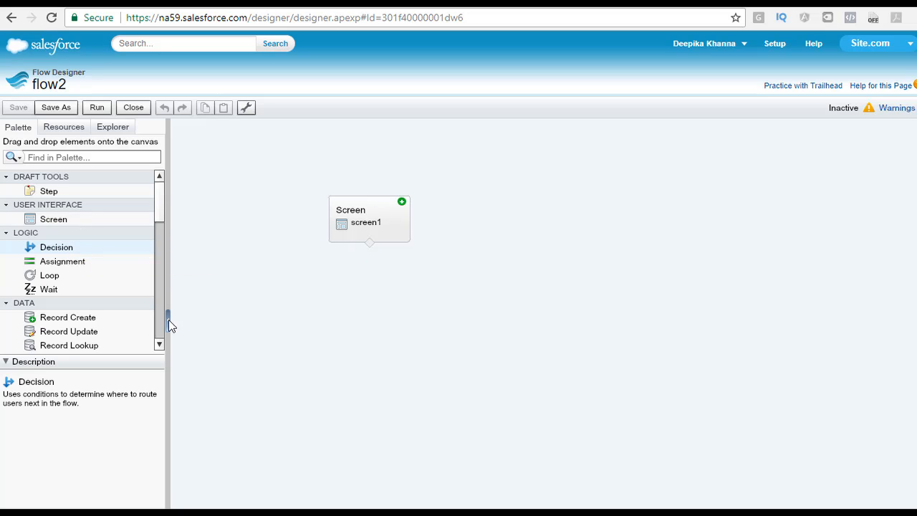
pyautogui.moveTo(50, 275)
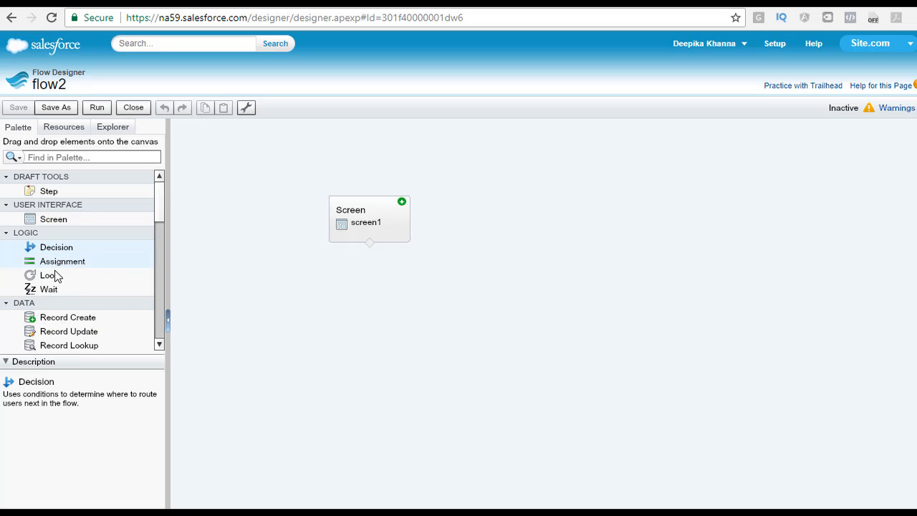
pyautogui.moveTo(55, 247)
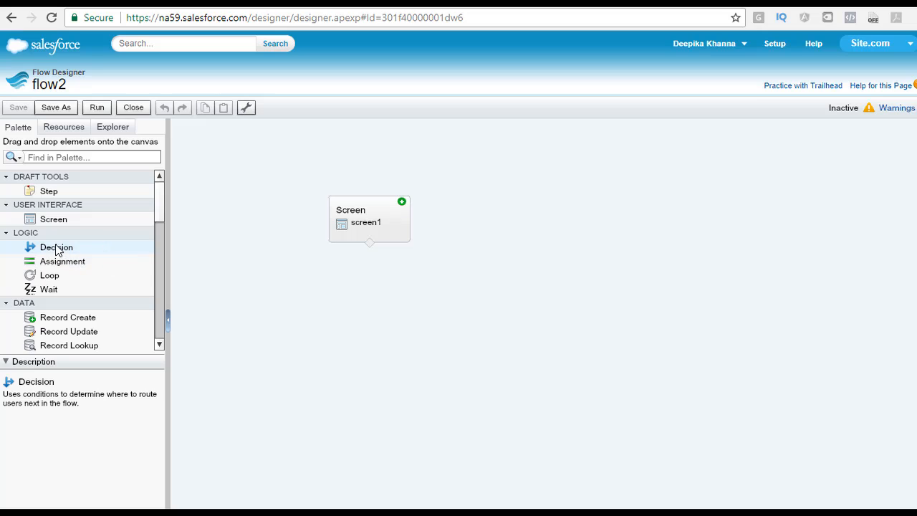
pyautogui.moveTo(60, 252)
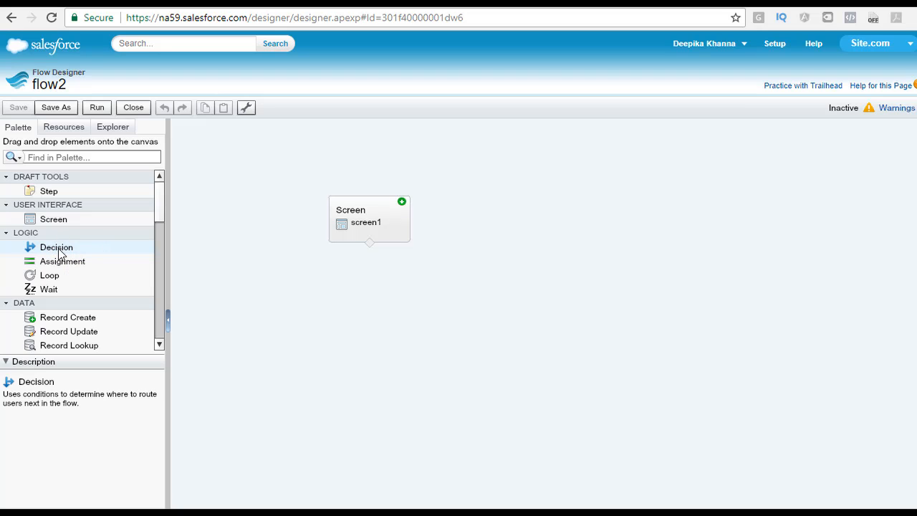
pyautogui.moveTo(82, 263)
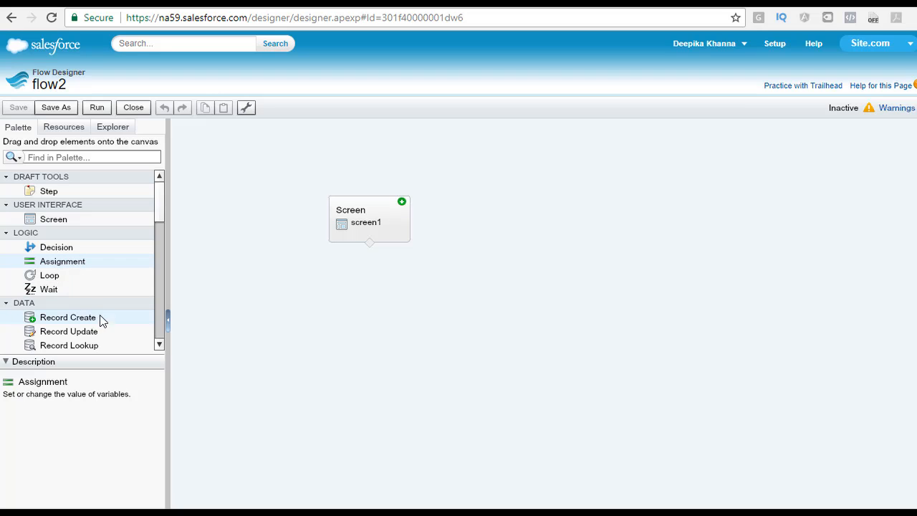
pyautogui.moveTo(78, 265)
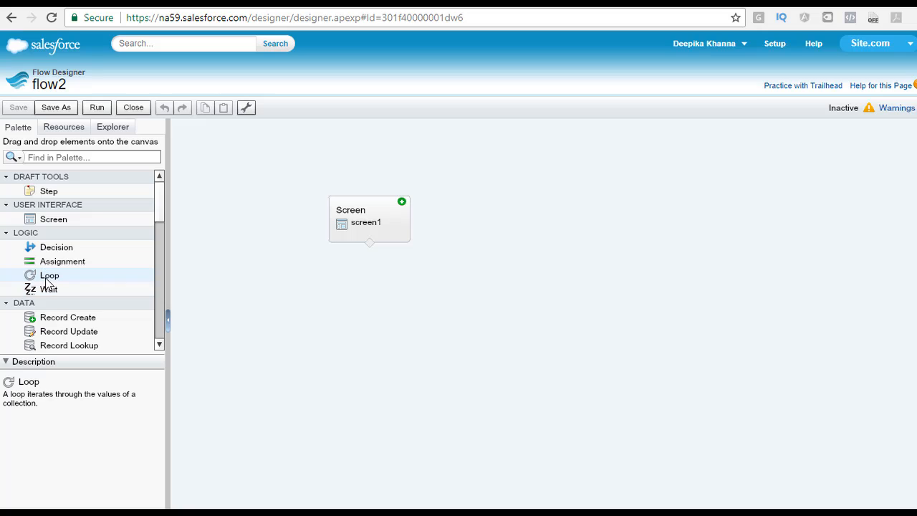
pyautogui.moveTo(96, 281)
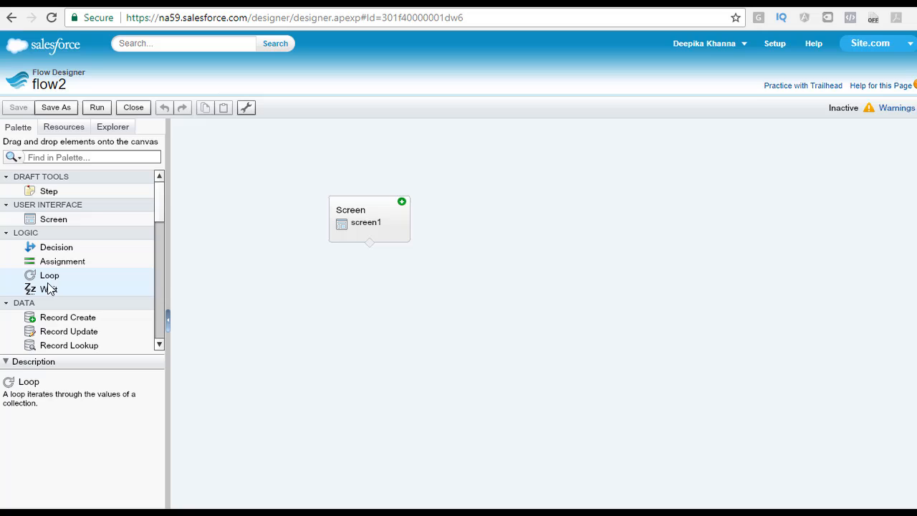
pyautogui.moveTo(49, 292)
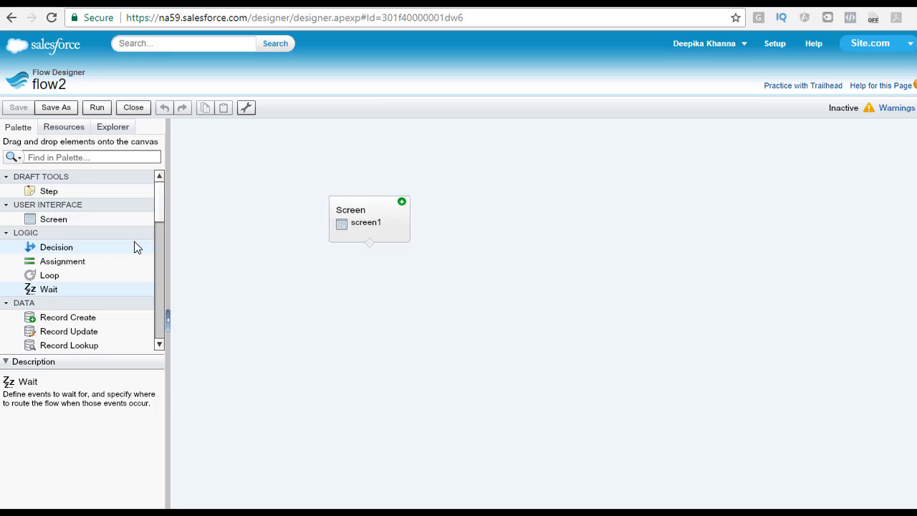
pyautogui.scroll(-3)
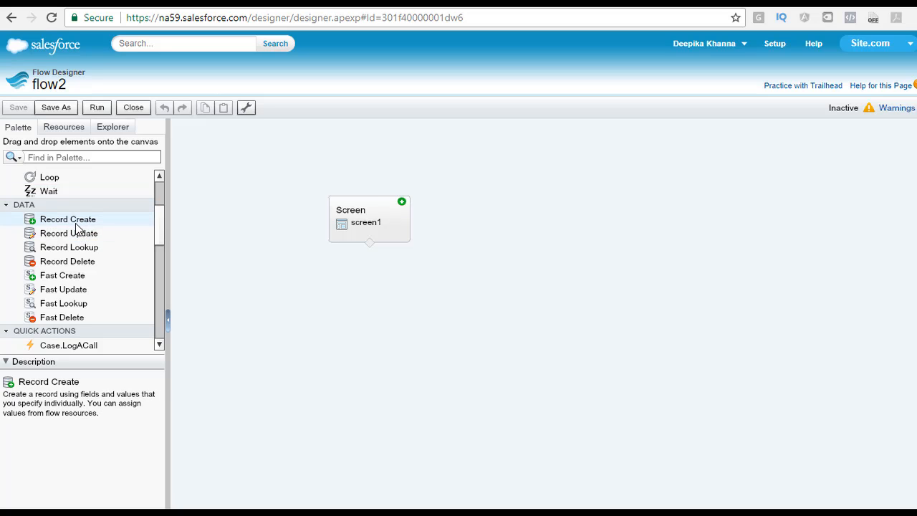
pyautogui.moveTo(69, 232)
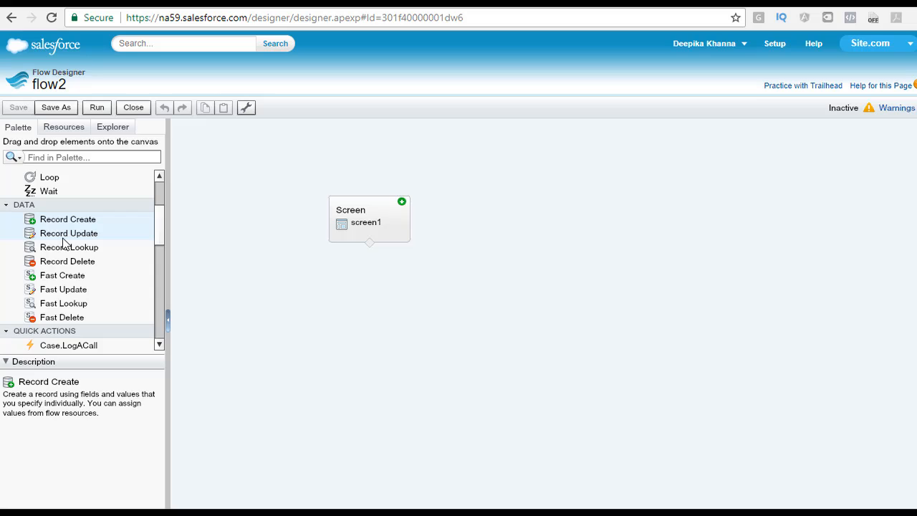
pyautogui.moveTo(69, 246)
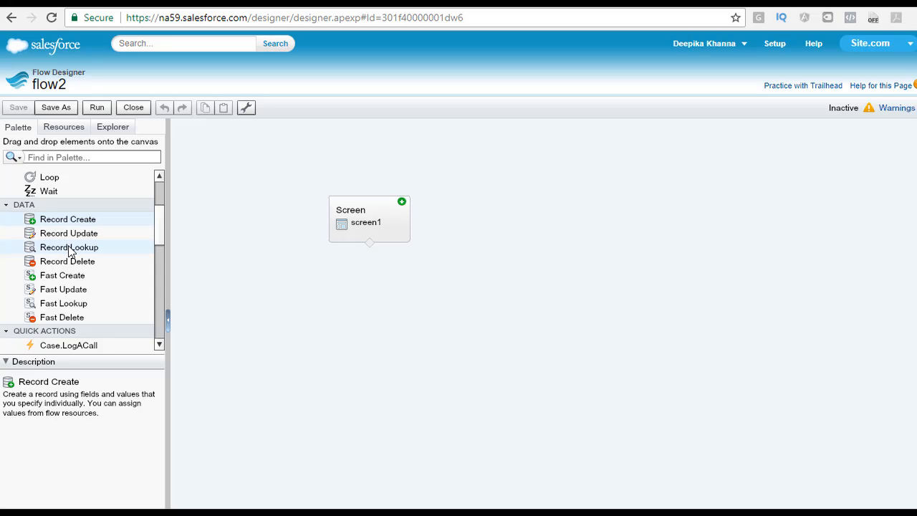
pyautogui.moveTo(72, 261)
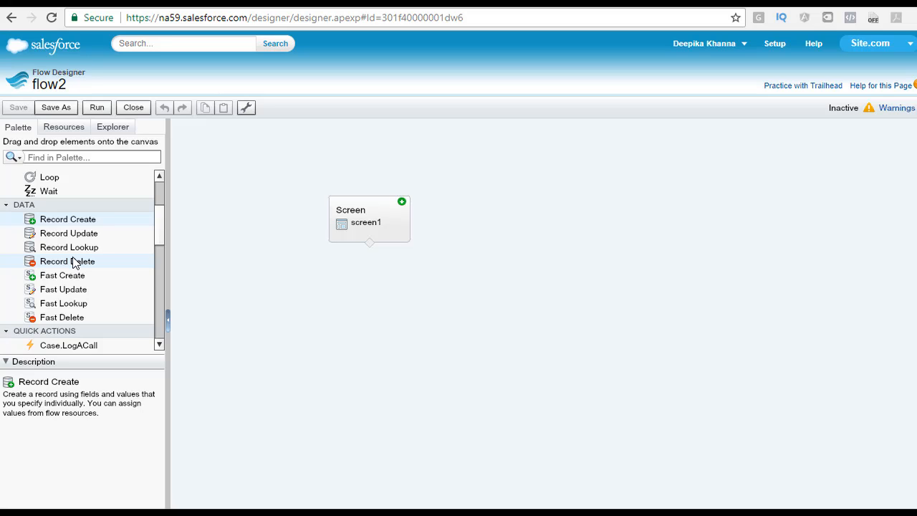
pyautogui.moveTo(77, 264)
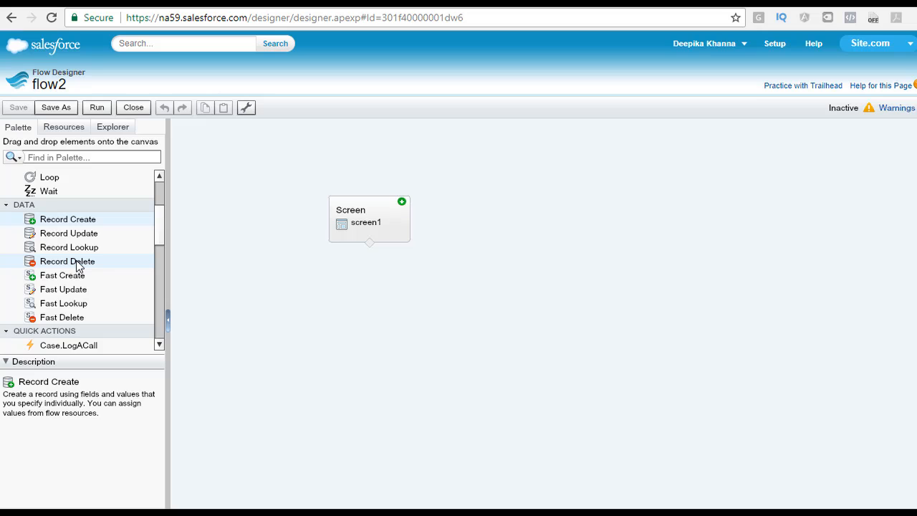
pyautogui.moveTo(68, 232)
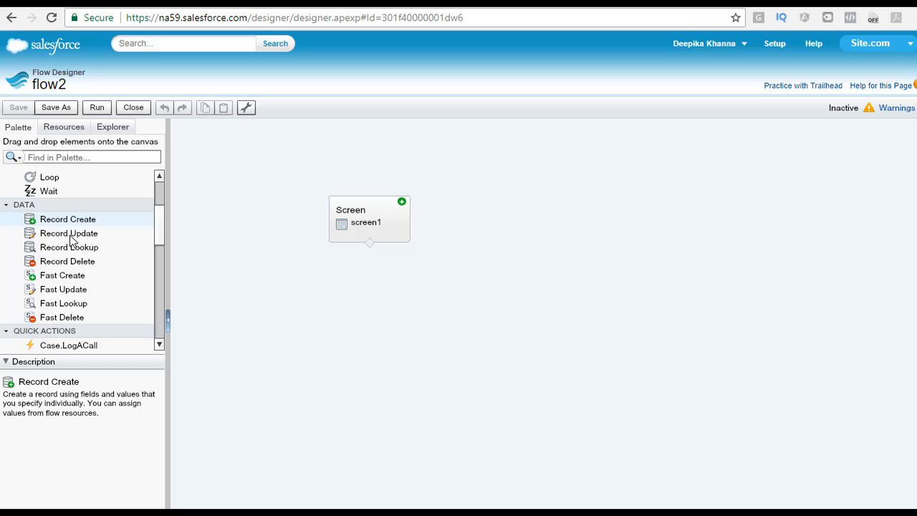
pyautogui.moveTo(83, 263)
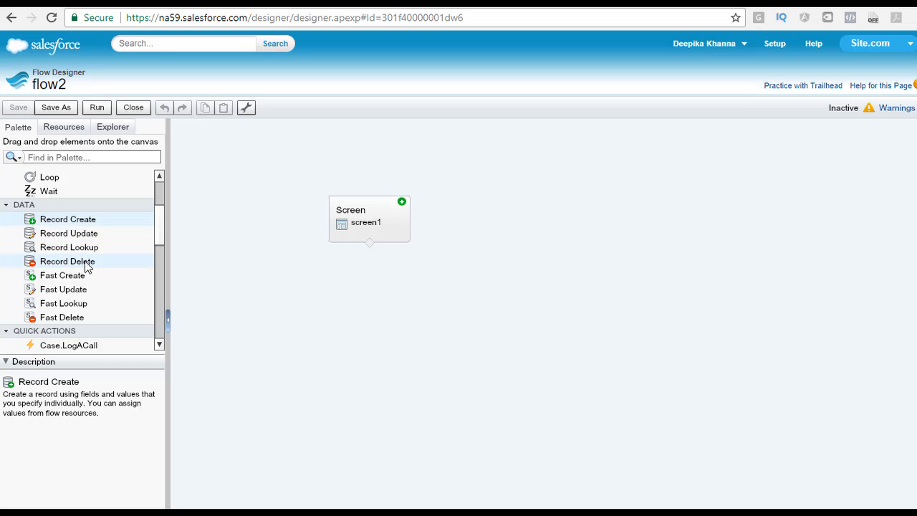
# Select Record Create under DATA to display its description.
pyautogui.click(63, 275)
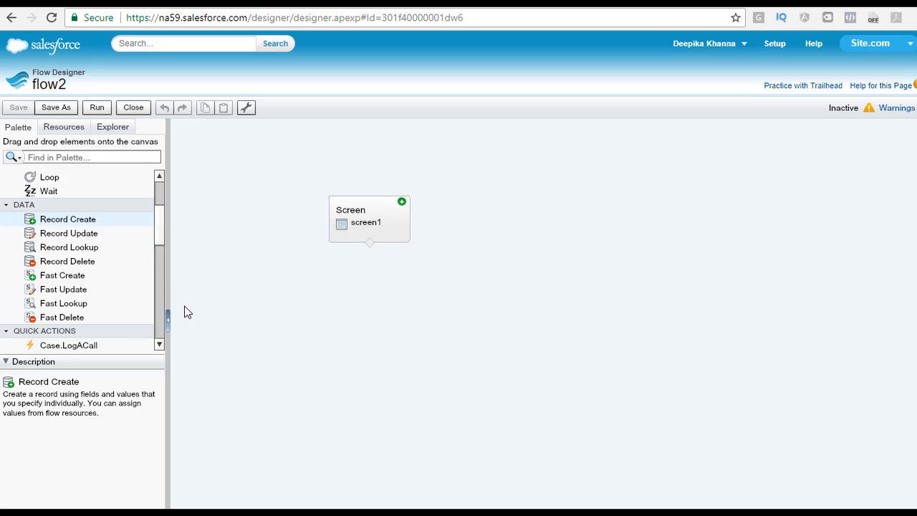
pyautogui.moveTo(195, 316)
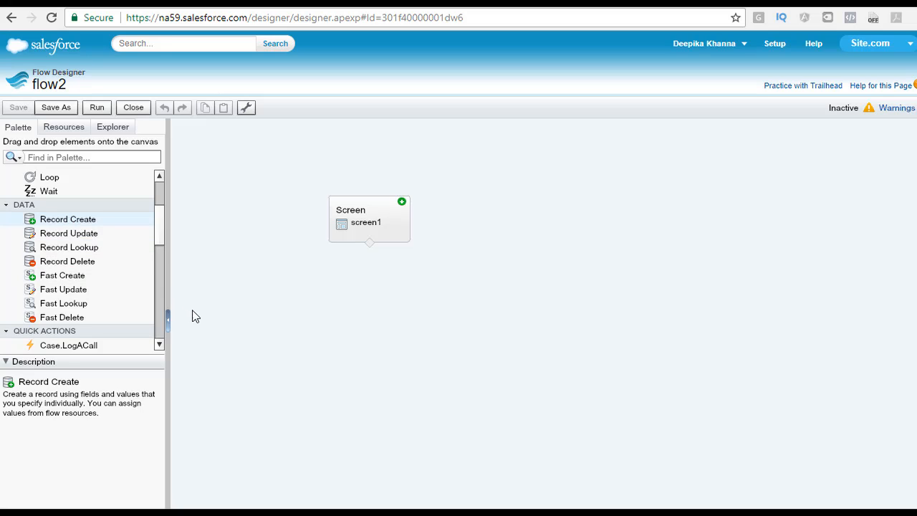
pyautogui.moveTo(201, 318)
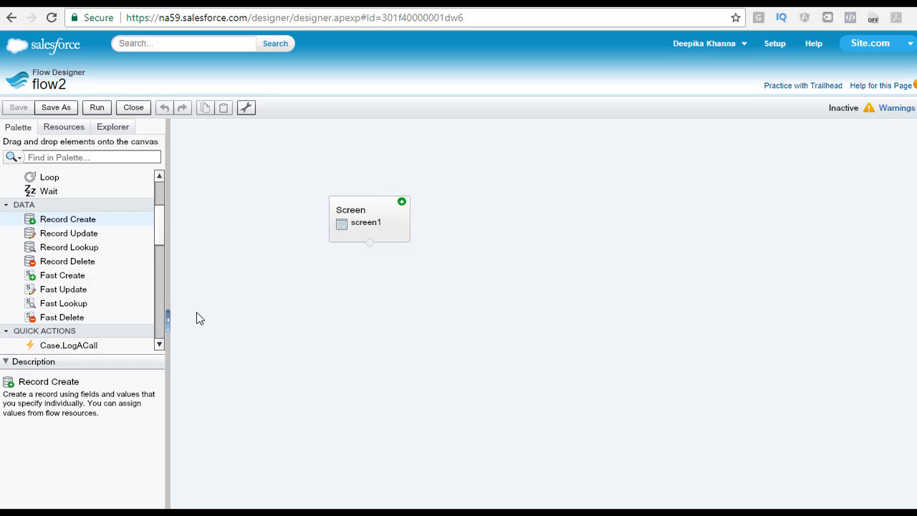
pyautogui.moveTo(69, 386)
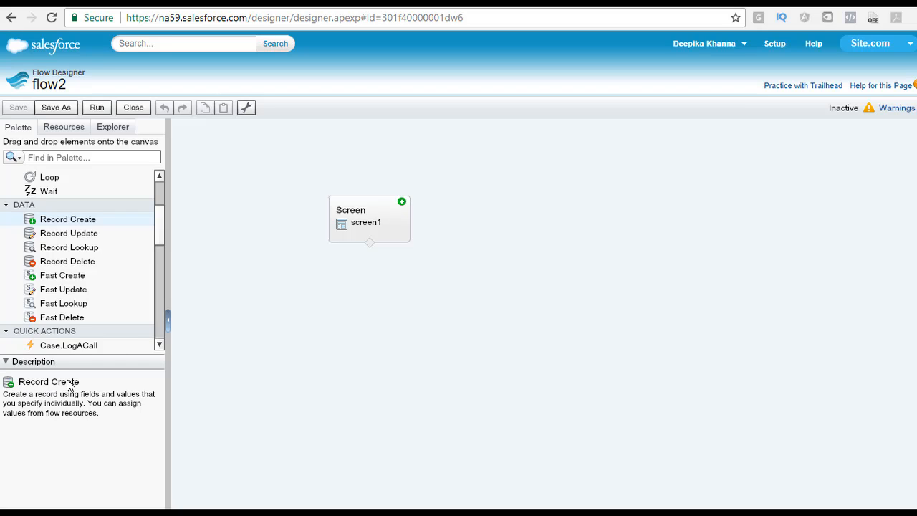
pyautogui.moveTo(63, 275)
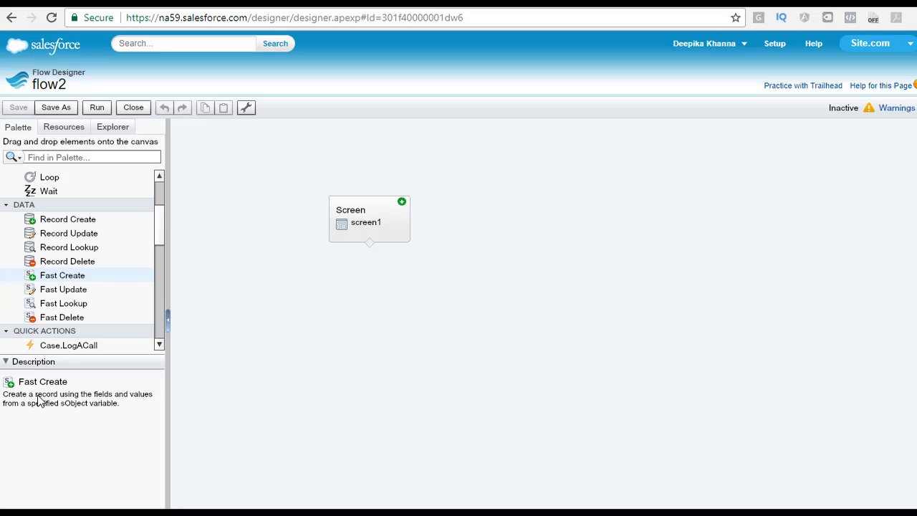
pyautogui.moveTo(89, 409)
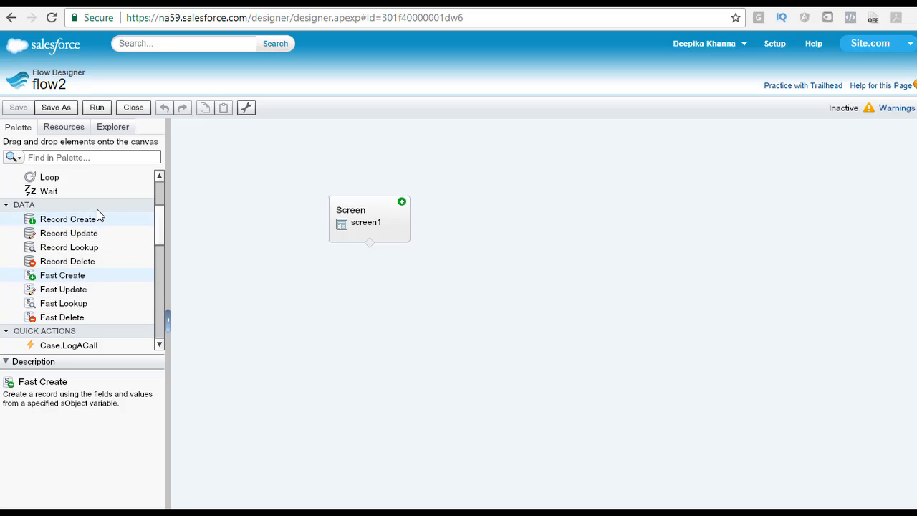
pyautogui.moveTo(104, 233)
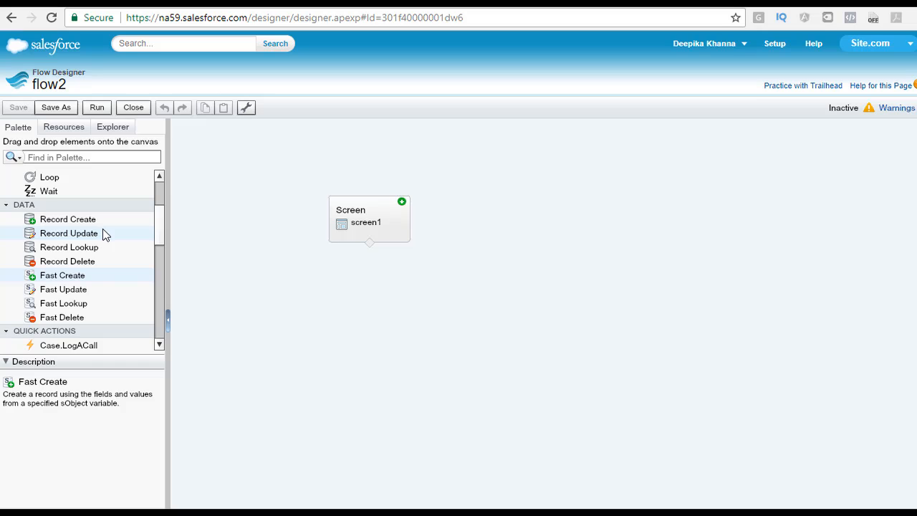
pyautogui.moveTo(114, 236)
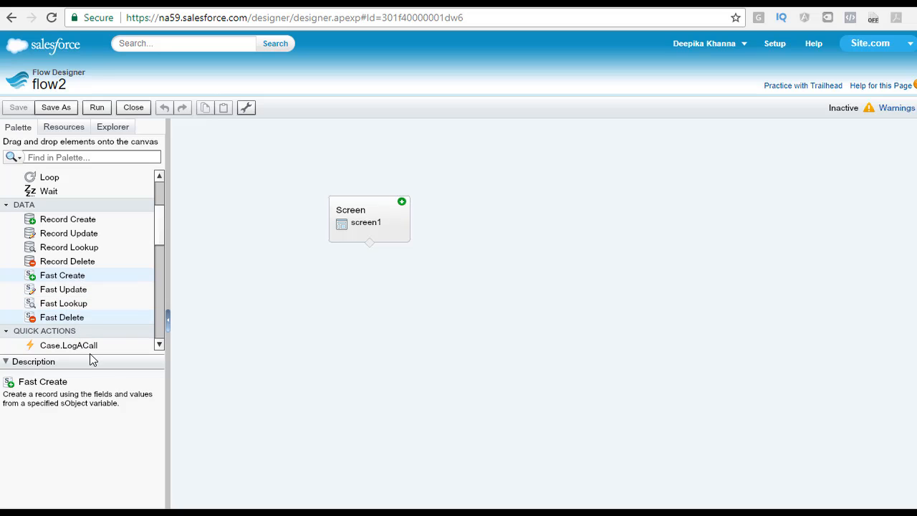
pyautogui.moveTo(61, 328)
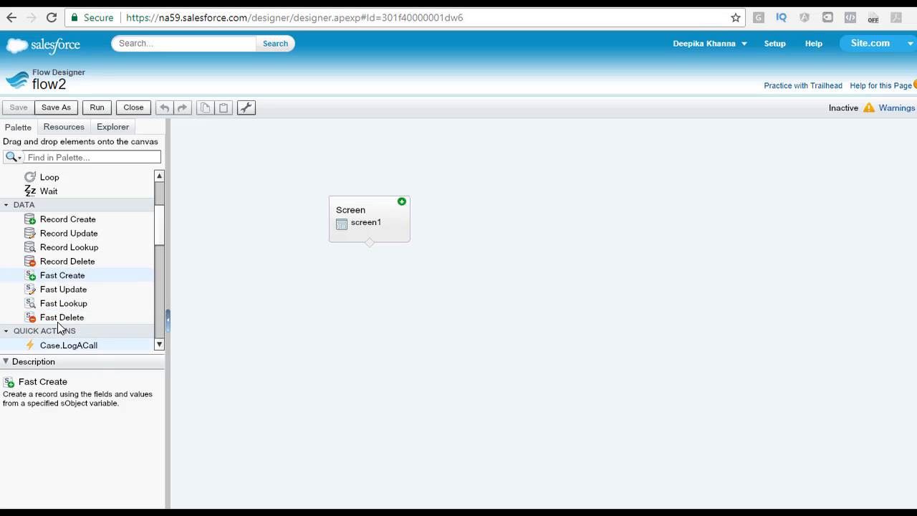
pyautogui.moveTo(123, 275)
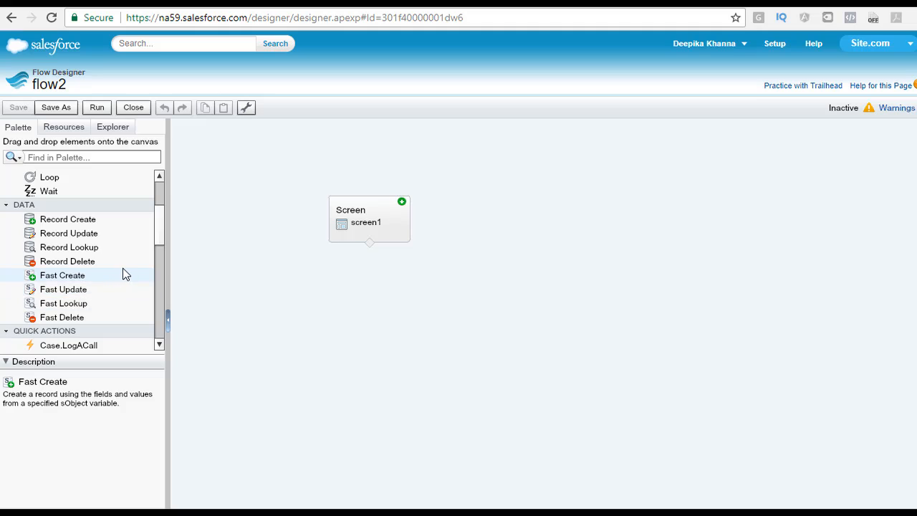
pyautogui.moveTo(163, 243)
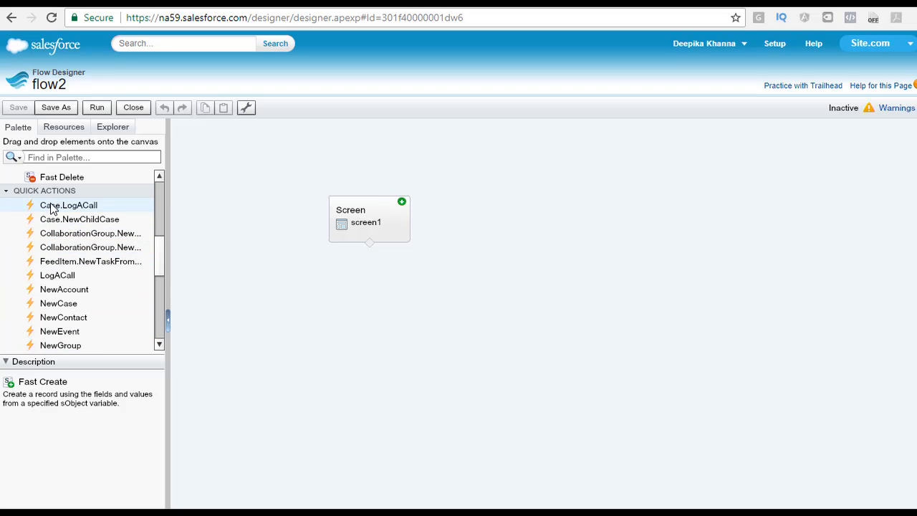
# View the inputs of the Case.LogACall quick action, then leave nothing selected.
pyautogui.click(68, 205)
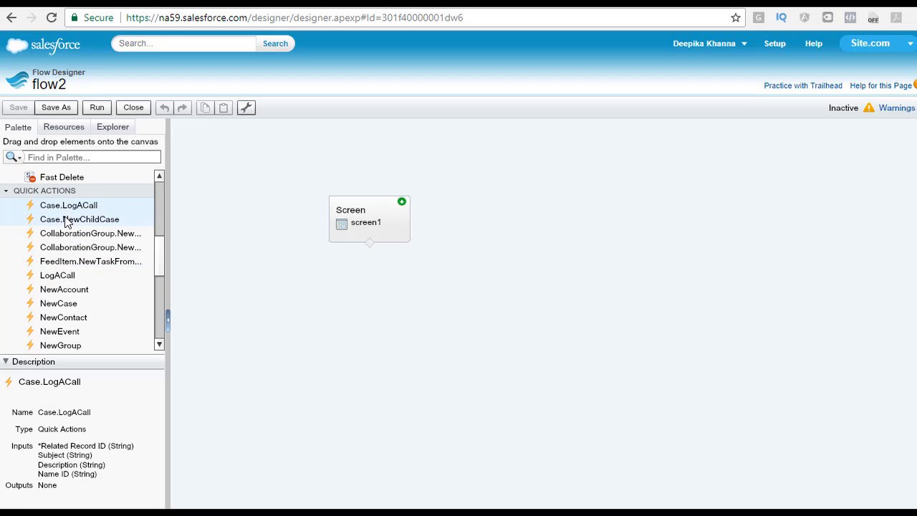
pyautogui.moveTo(58, 348)
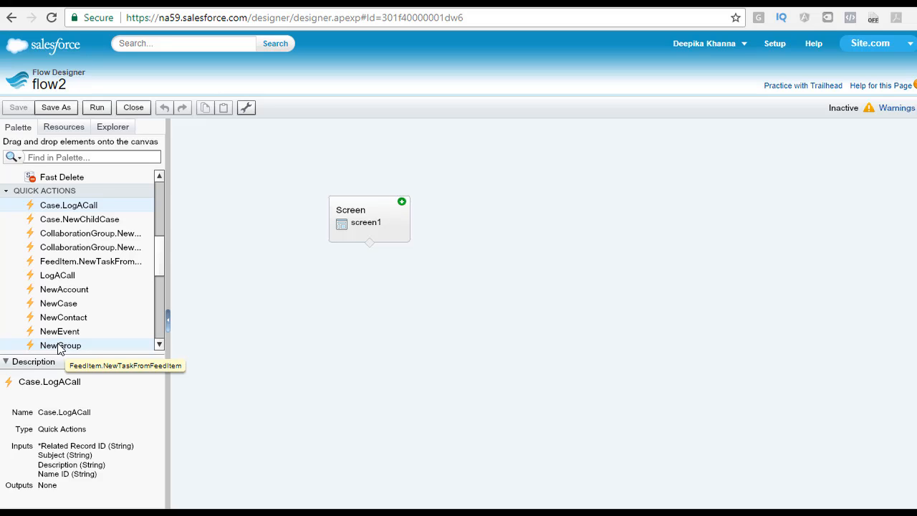
pyautogui.moveTo(89, 247)
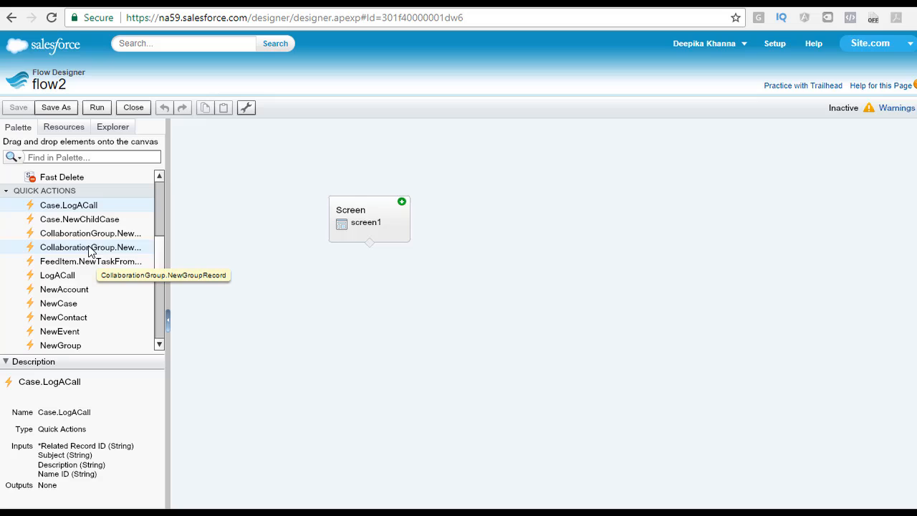
pyautogui.scroll(-3)
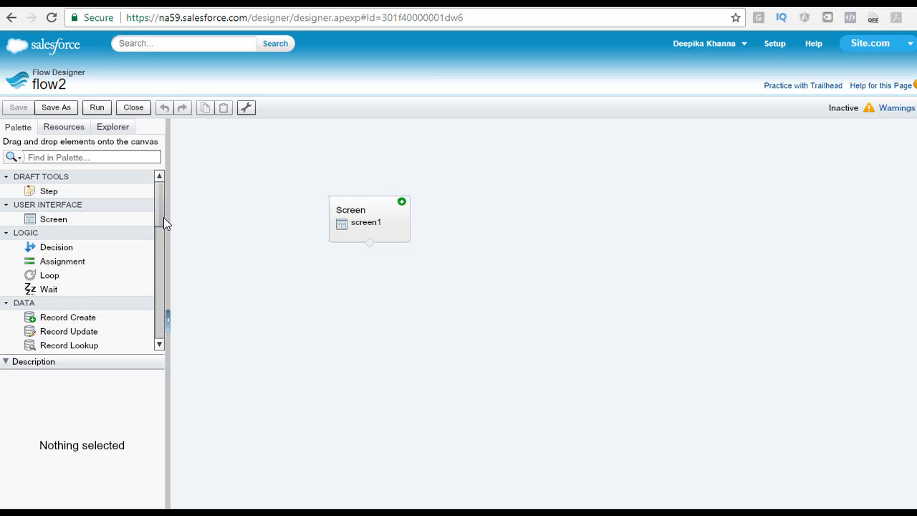
# View the Send Email static action's description and inputs, then Record Update's description.
pyautogui.scroll(-3)
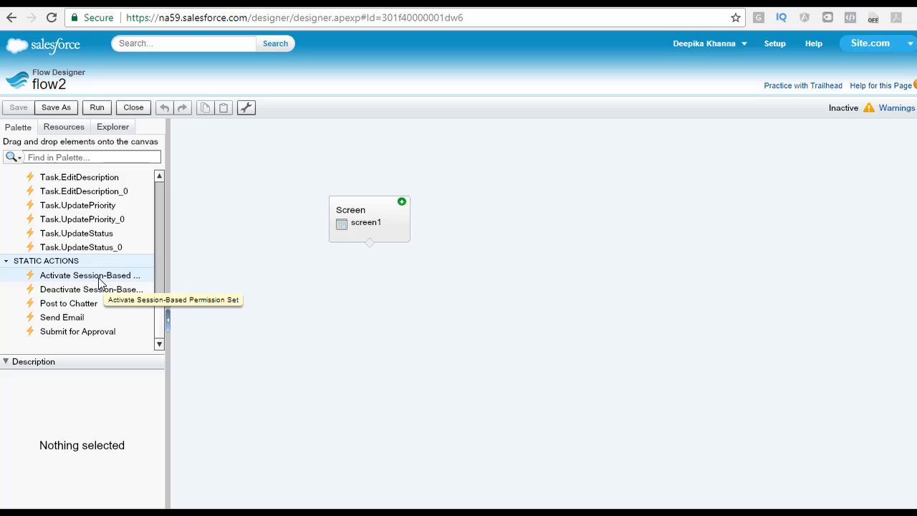
pyautogui.moveTo(100, 289)
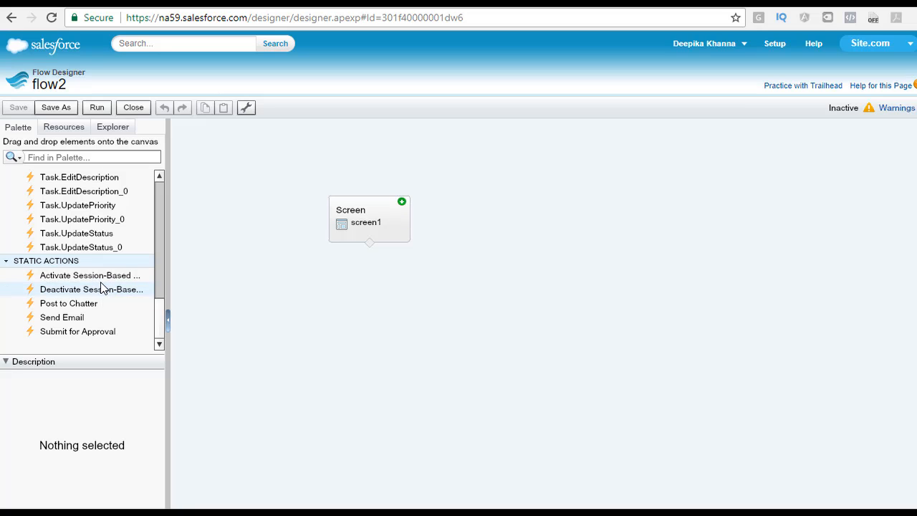
pyautogui.moveTo(86, 306)
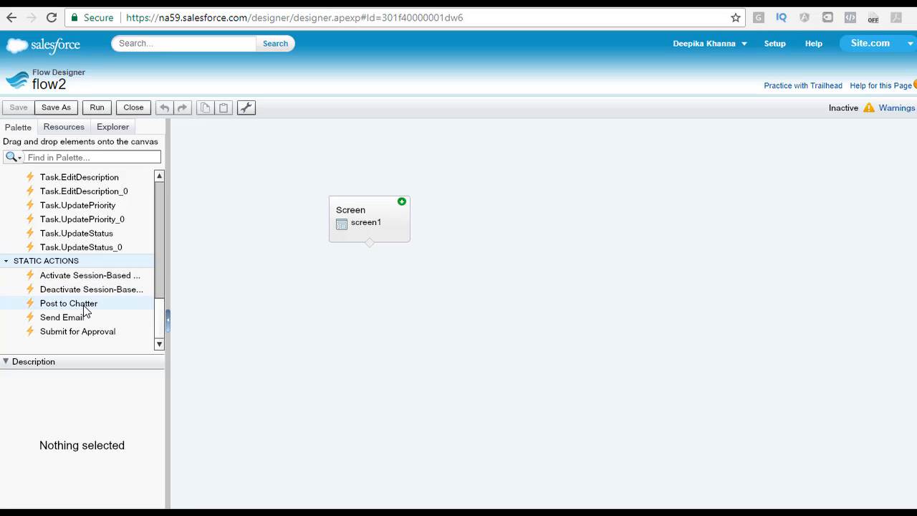
pyautogui.click(63, 317)
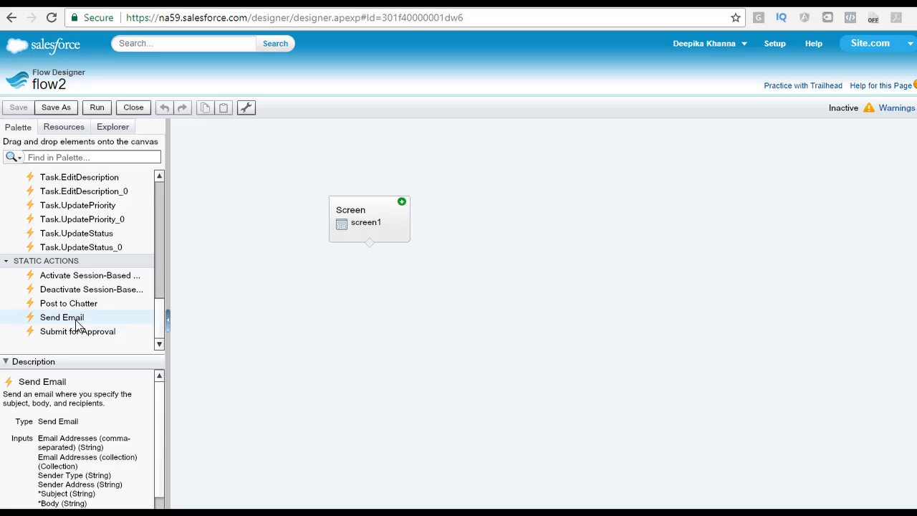
pyautogui.click(78, 331)
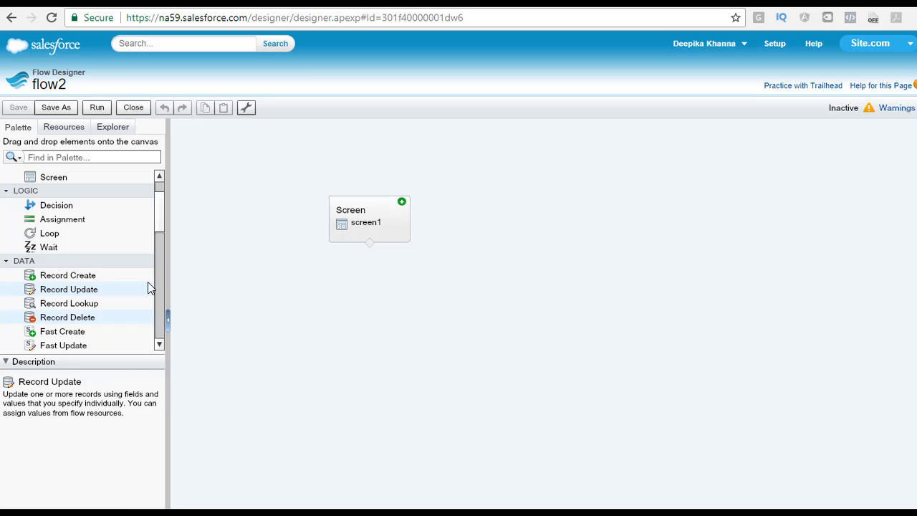
# View the Case.NewChildCase quick action's details, then the LogACall quick action's details and inputs.
pyautogui.scroll(-3)
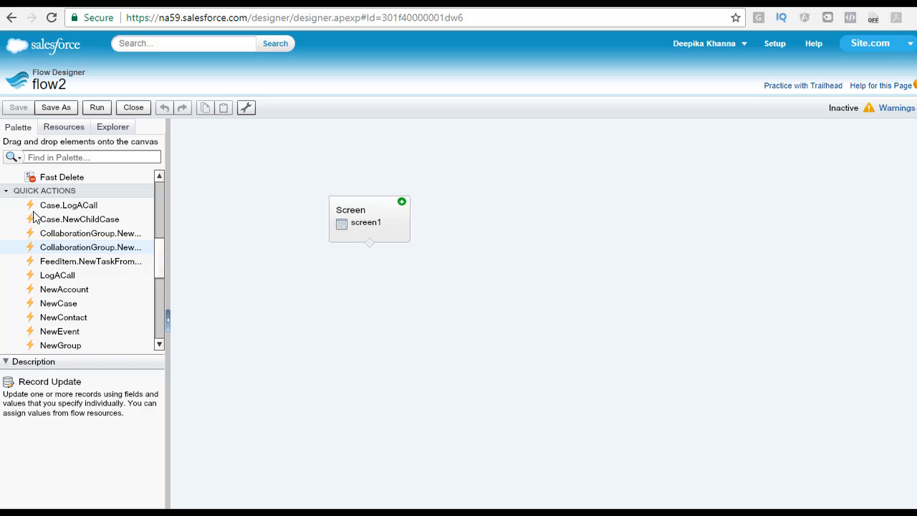
pyautogui.click(81, 220)
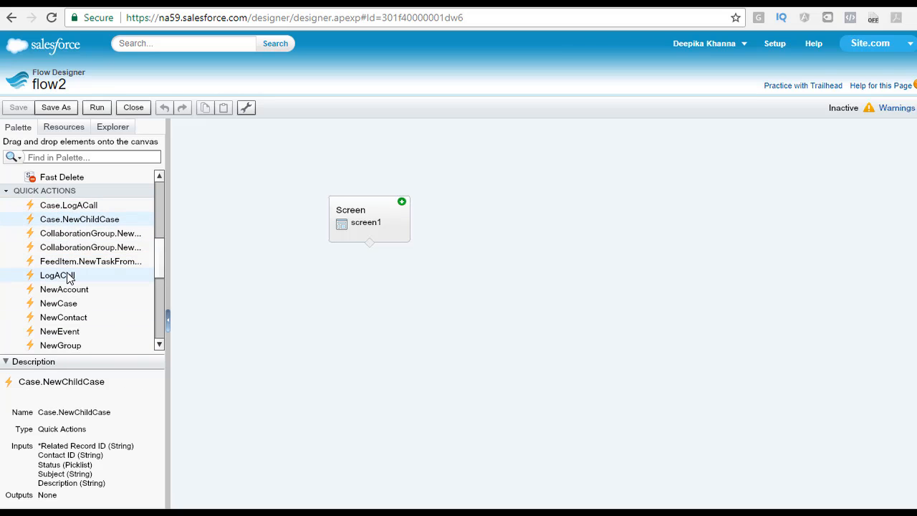
pyautogui.click(57, 276)
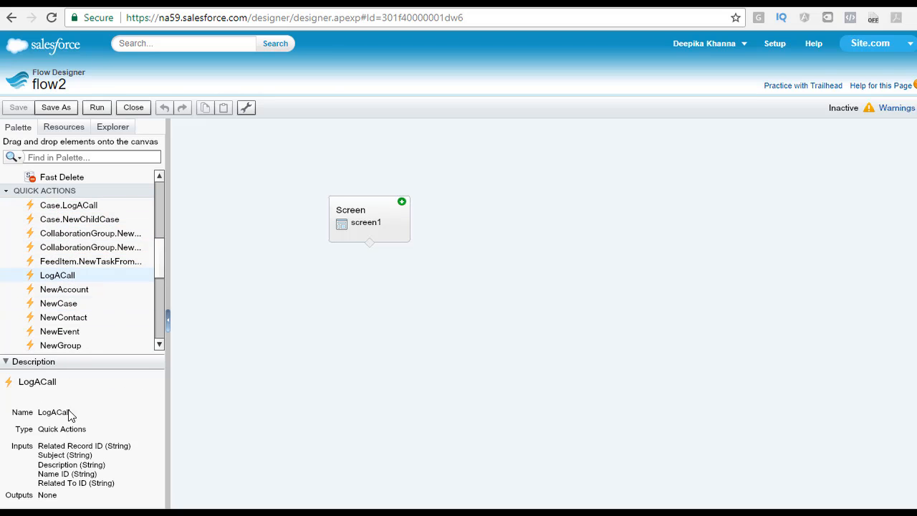